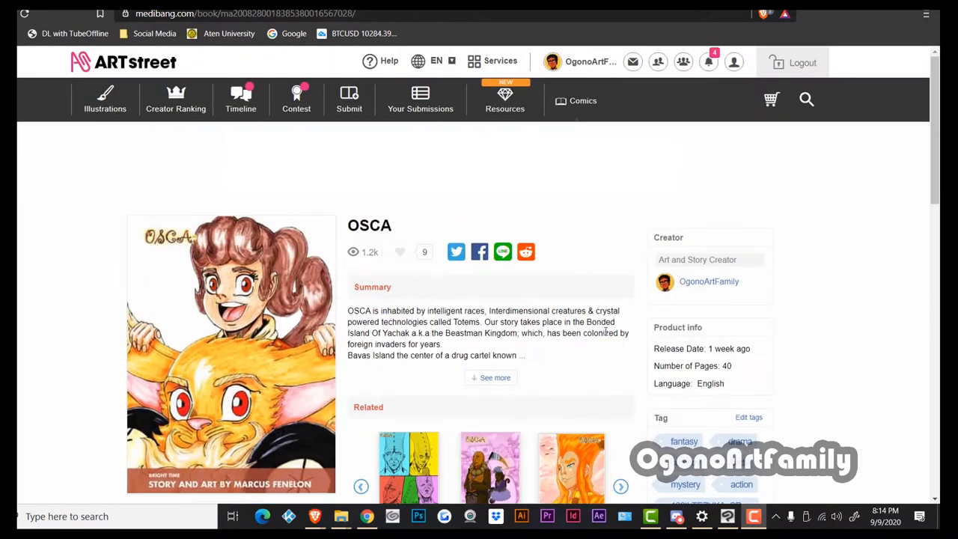
- Scroll over the street page, then switch to the BUMP!! page and the BEEP! BEEP! alert page
scroll("down", 3)
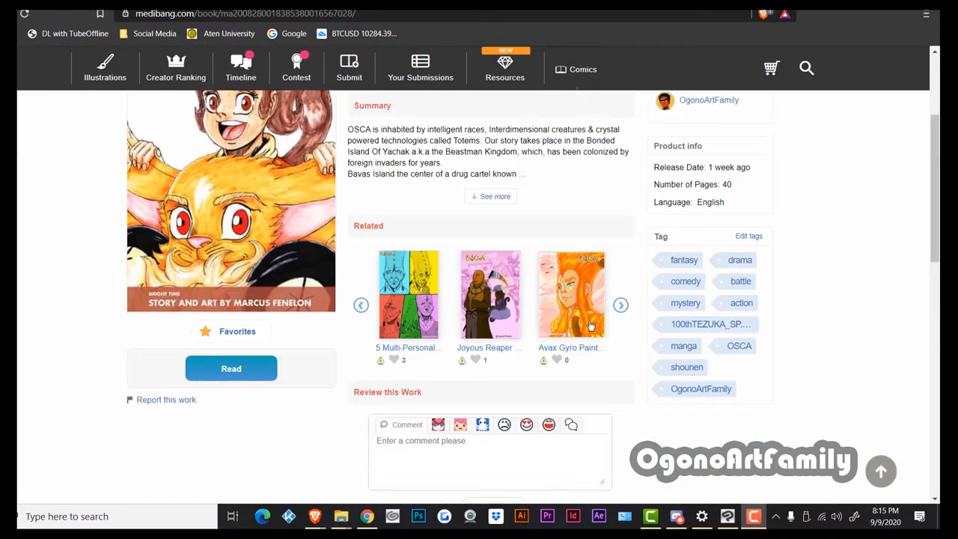
scroll("down", 3)
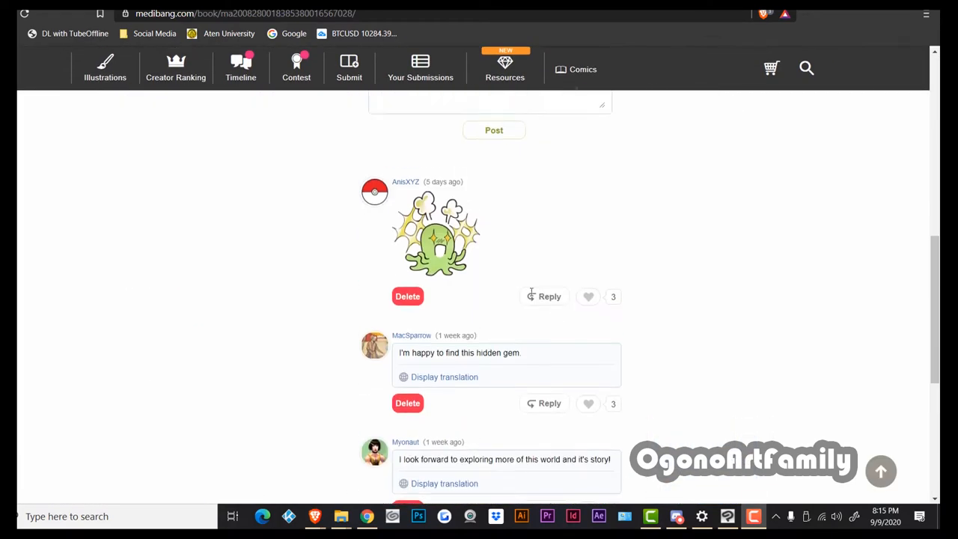
scroll("up", 3)
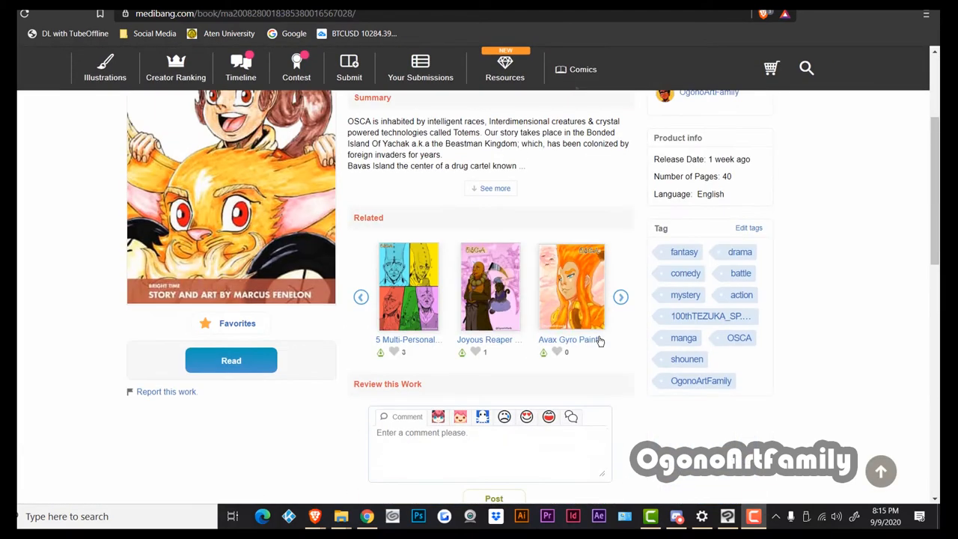
scroll("up", 3)
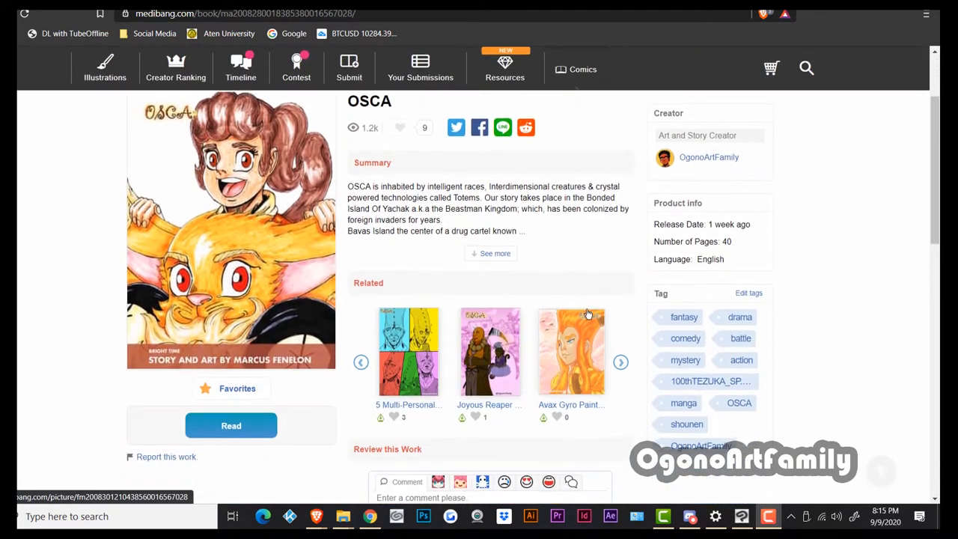
scroll("up", 3)
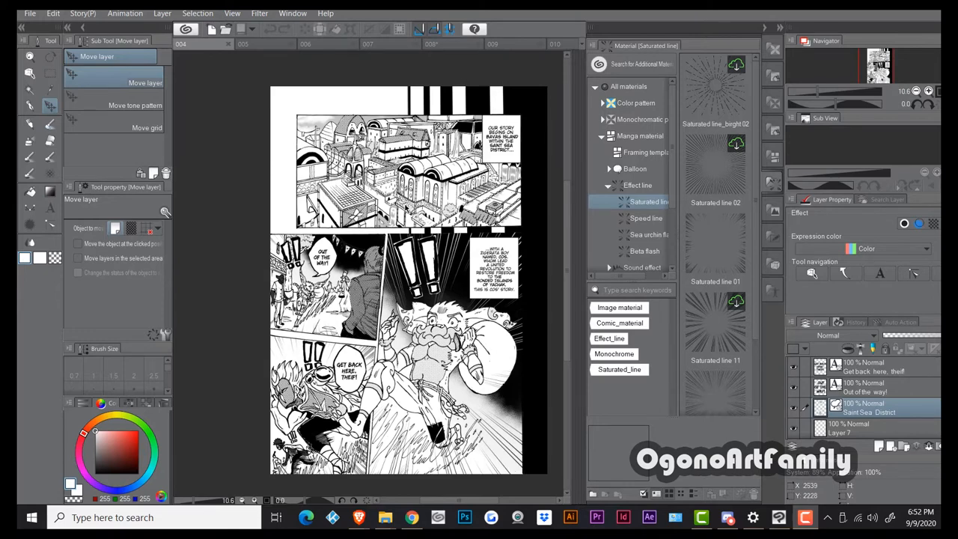
mouse_move(430, 192)
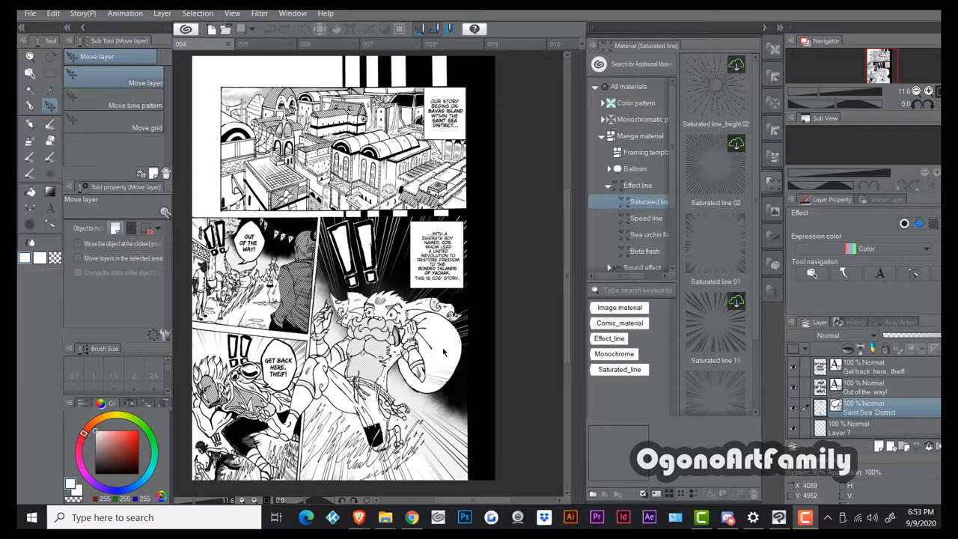
scroll("down", 3)
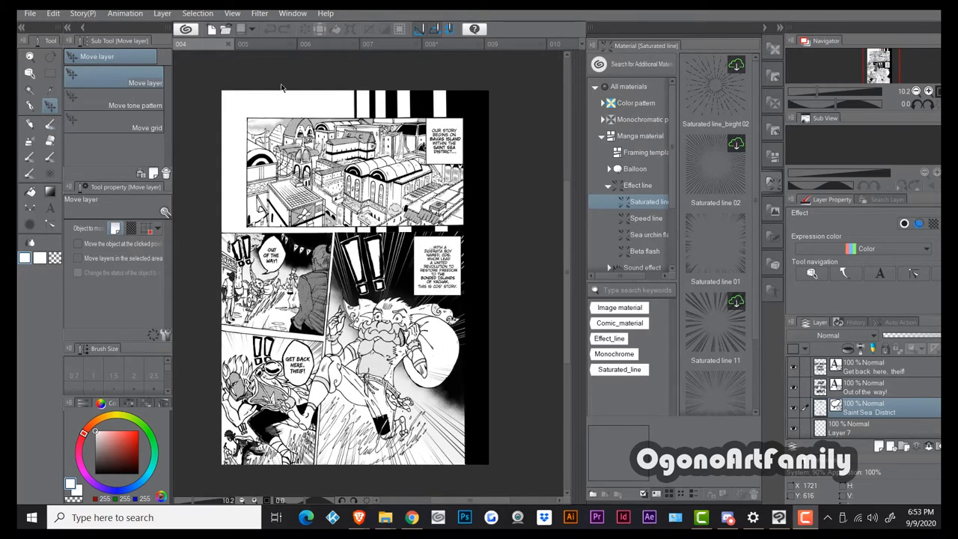
left_click(243, 43)
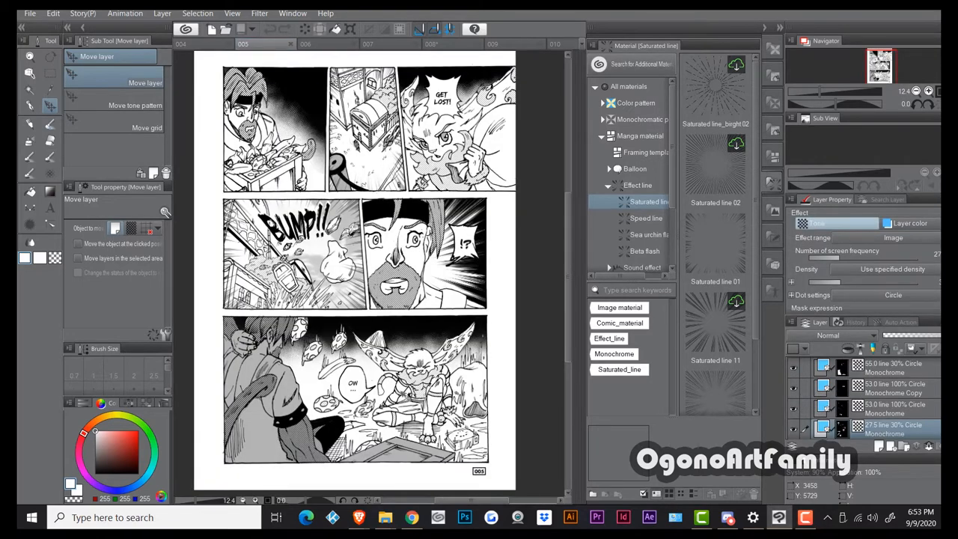
left_click(326, 43)
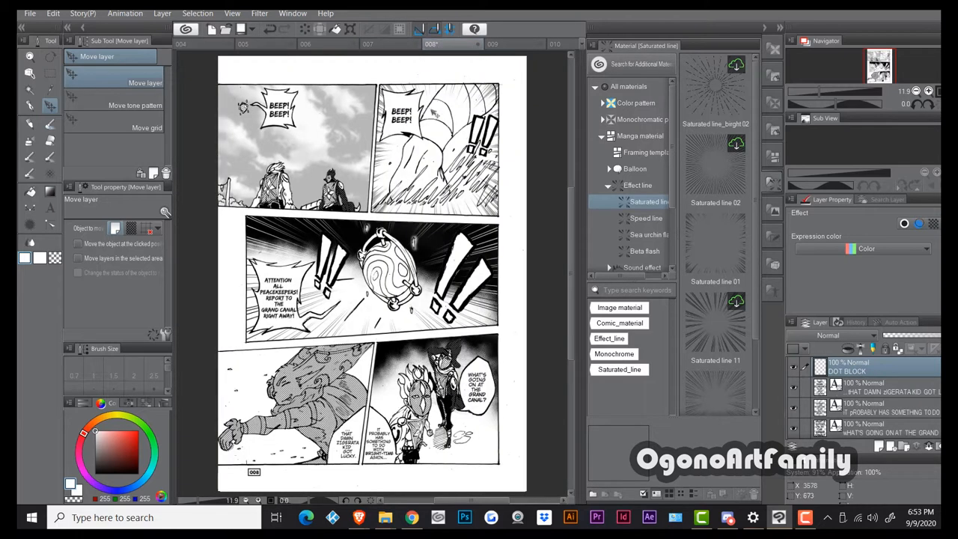
mouse_move(383, 286)
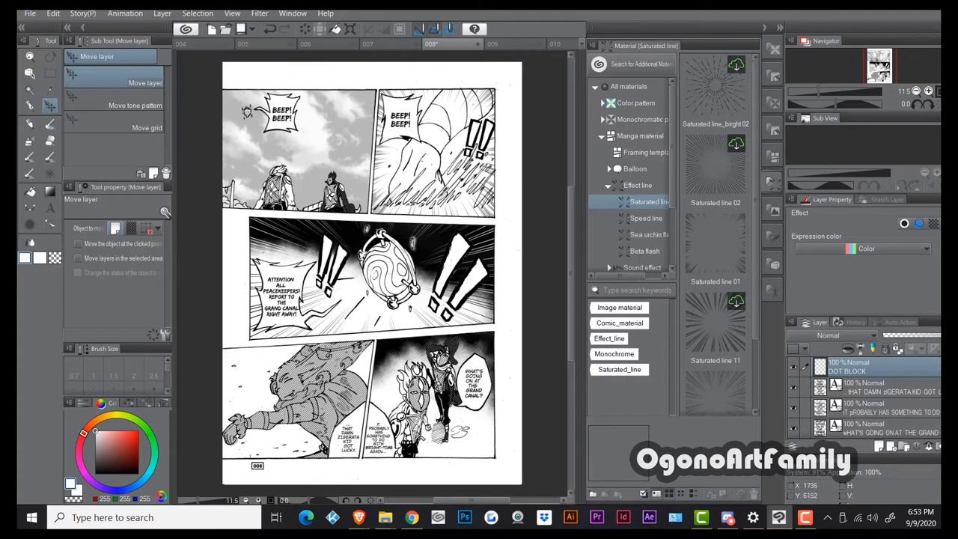
mouse_move(421, 69)
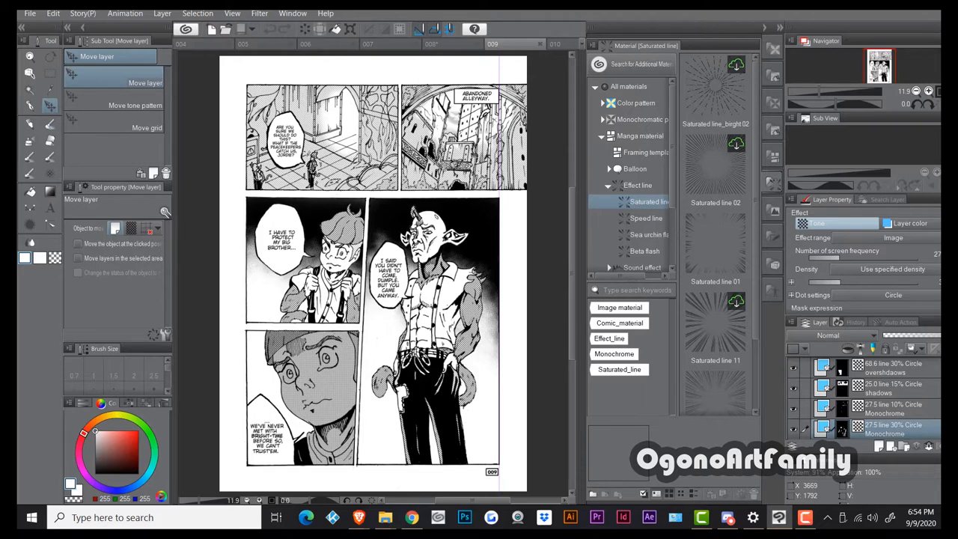
mouse_move(558, 37)
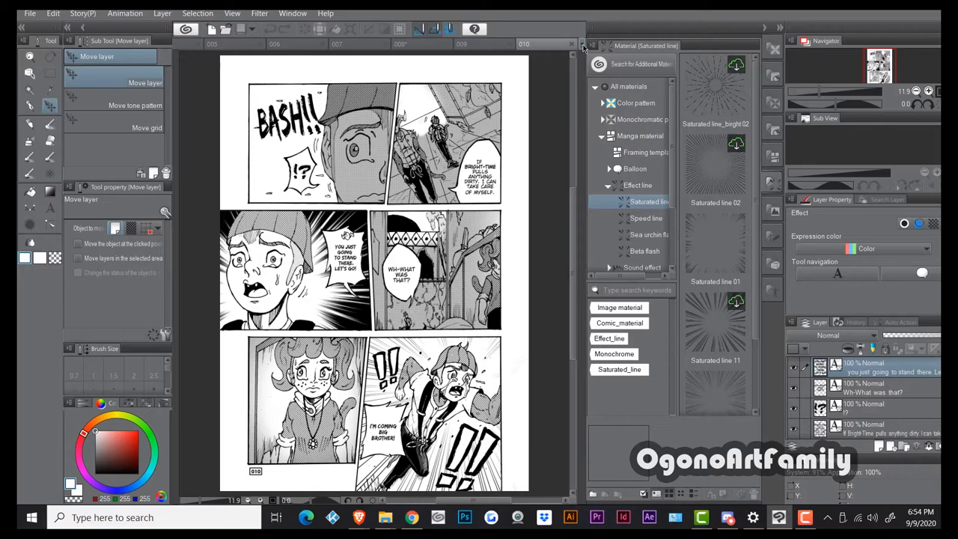
- Switch to the reunion page, the close-up face page, then back to the COS, YOU'RE BACK! page
left_click(583, 43)
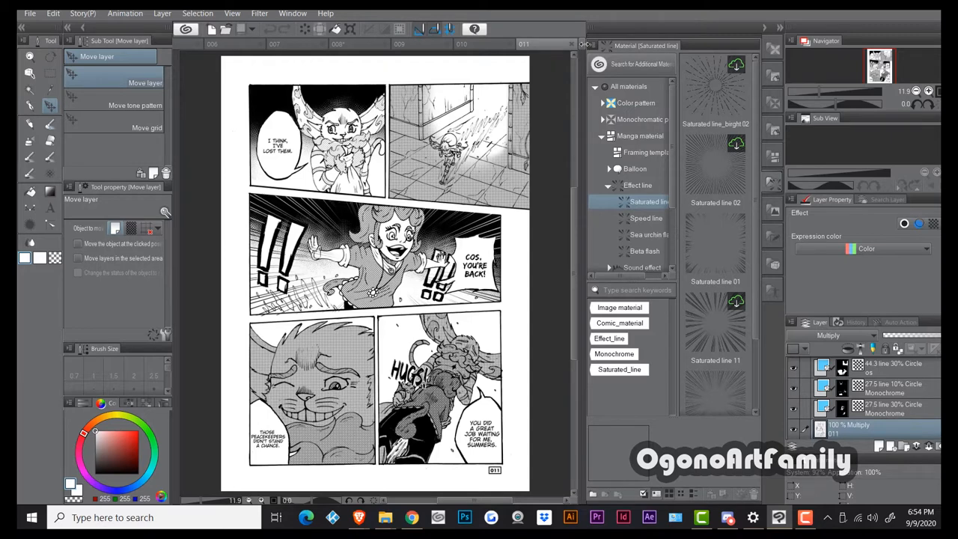
left_click(543, 44)
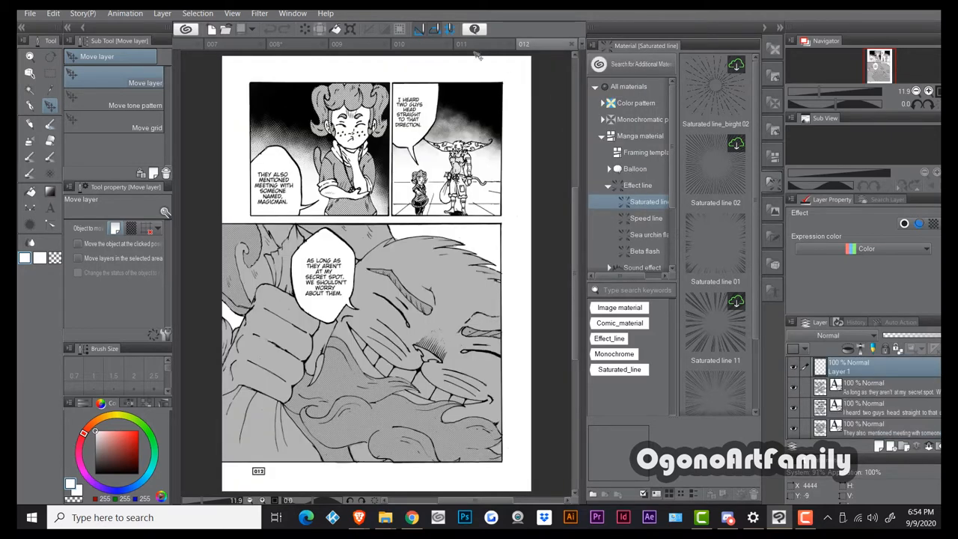
left_click(459, 43)
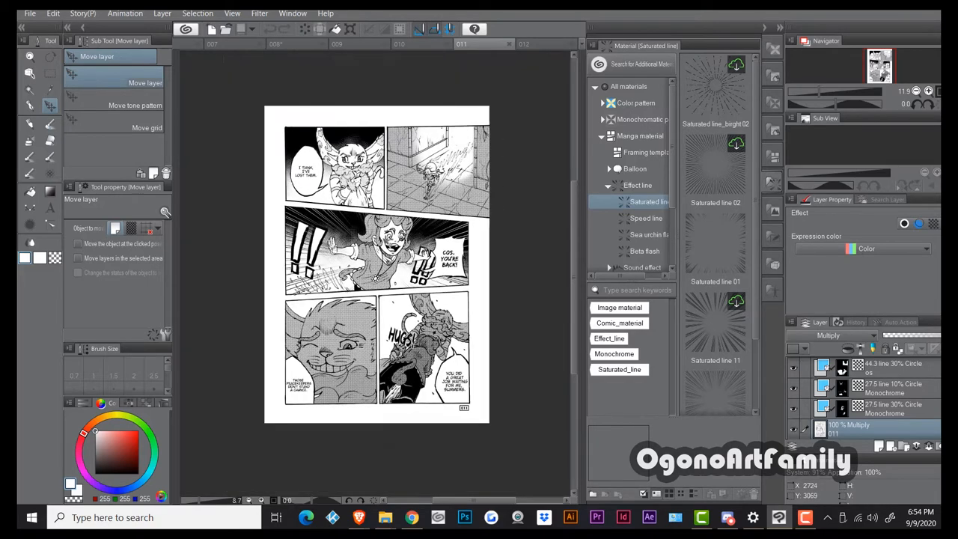
- Switch to the 004 document showing the Banger Island town and abandoned alleyway
scroll("up", 3)
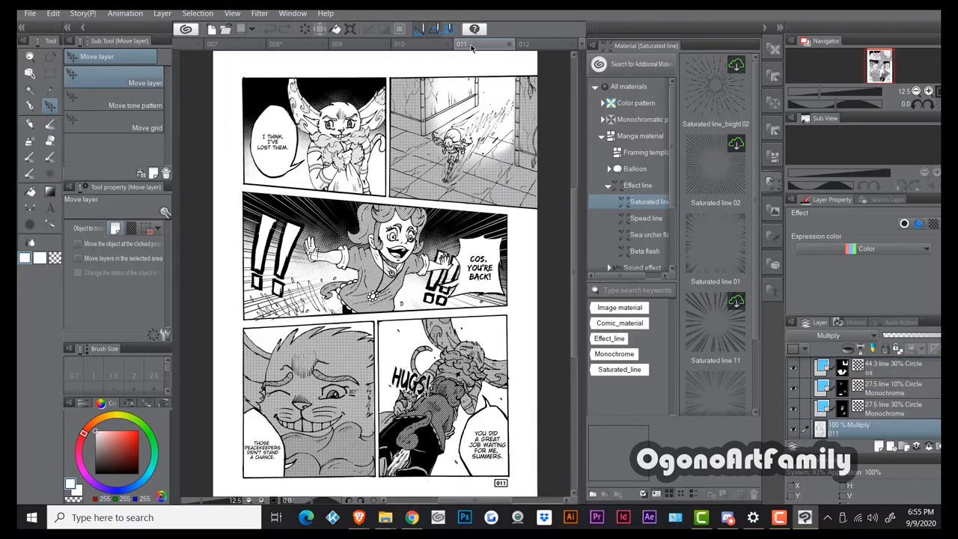
left_click(183, 45)
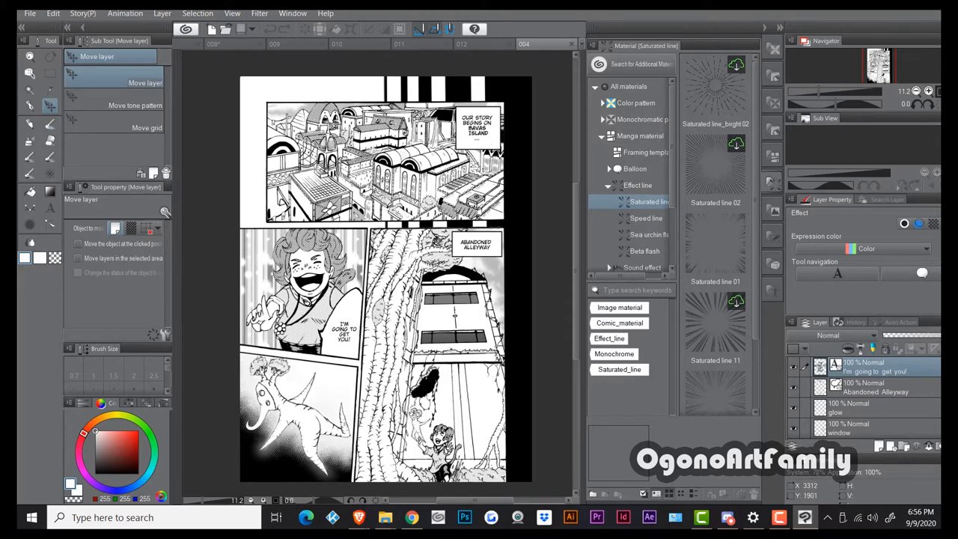
mouse_move(275, 96)
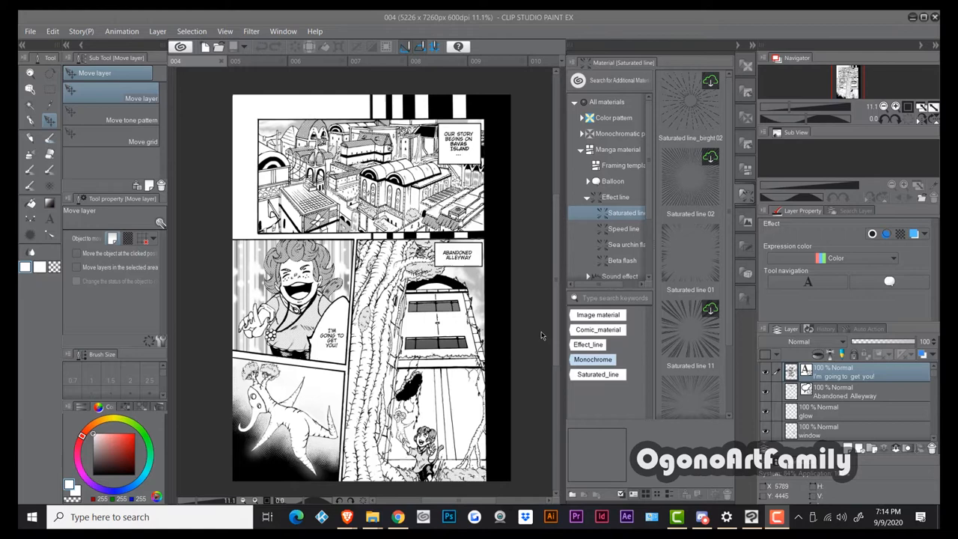
mouse_move(297, 455)
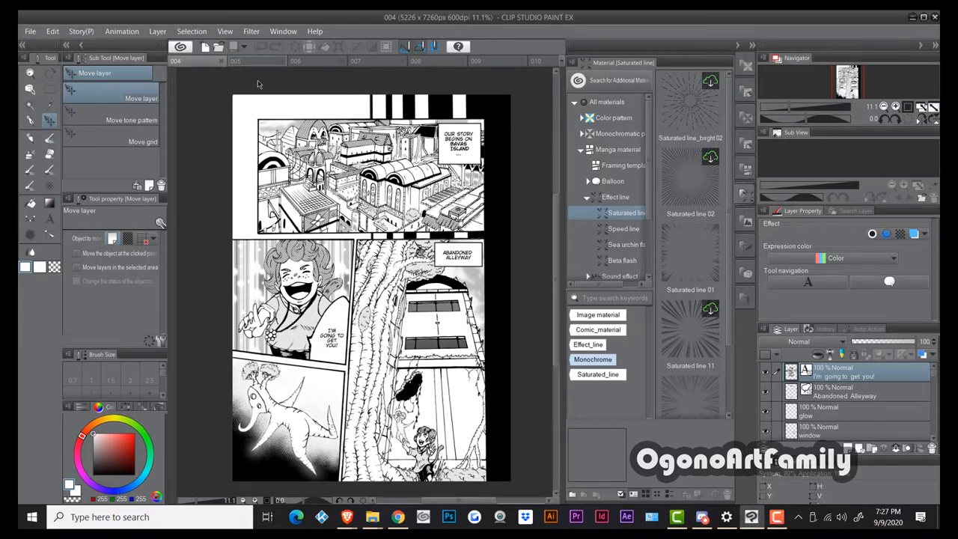
- Switch to the page with the SUMMERS?!, EEEK!! and ARE YOU OK, SUMMERS? panels
left_click(236, 60)
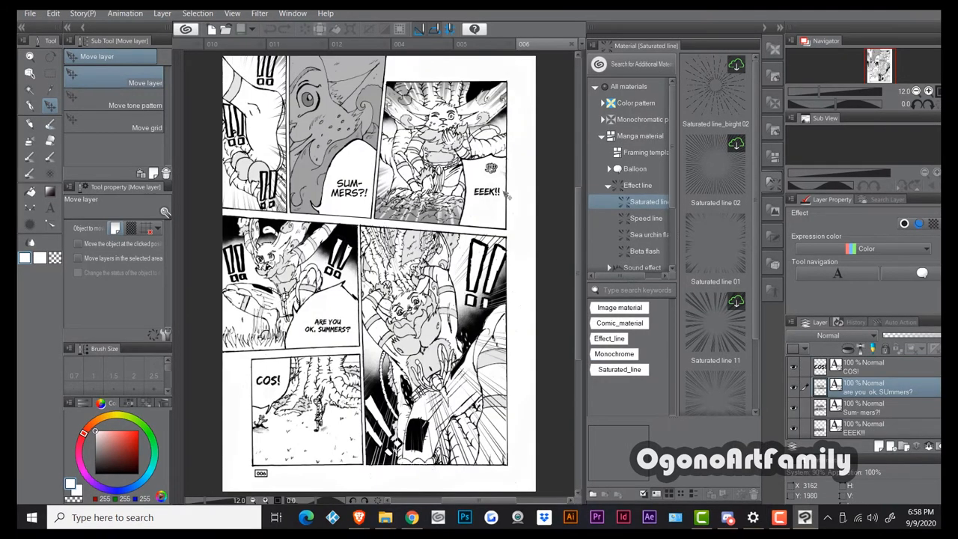
mouse_move(506, 194)
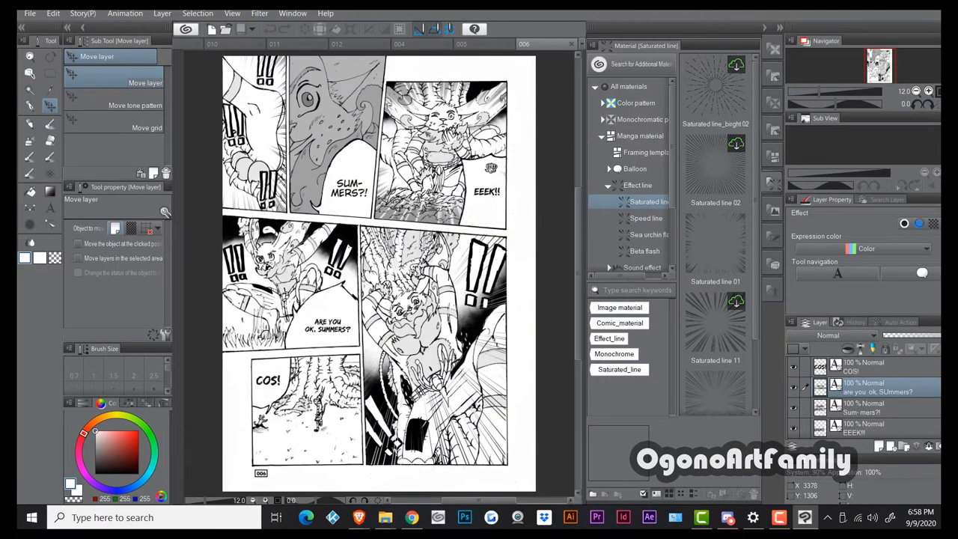
mouse_move(344, 251)
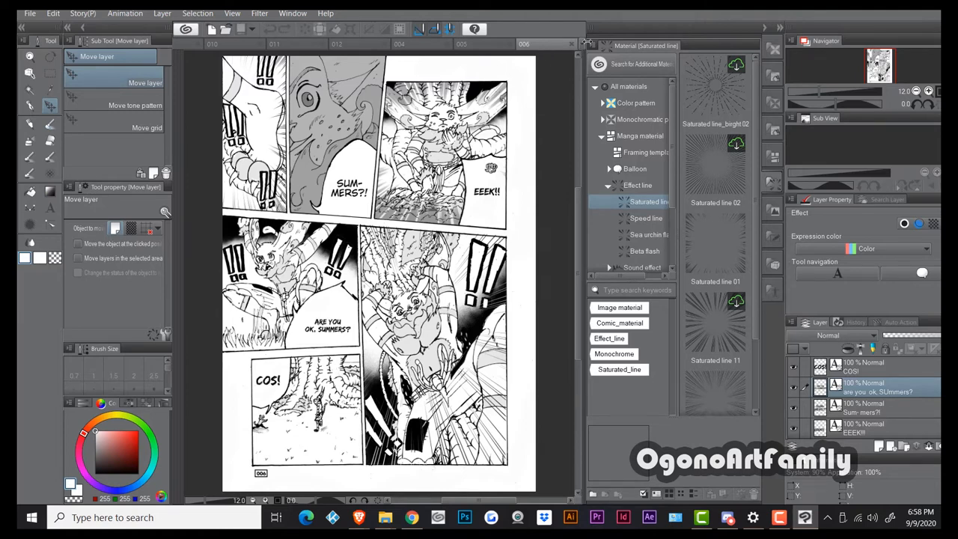
- Switch to the page of two close-up faces discussing the changed alleyways
left_click(572, 45)
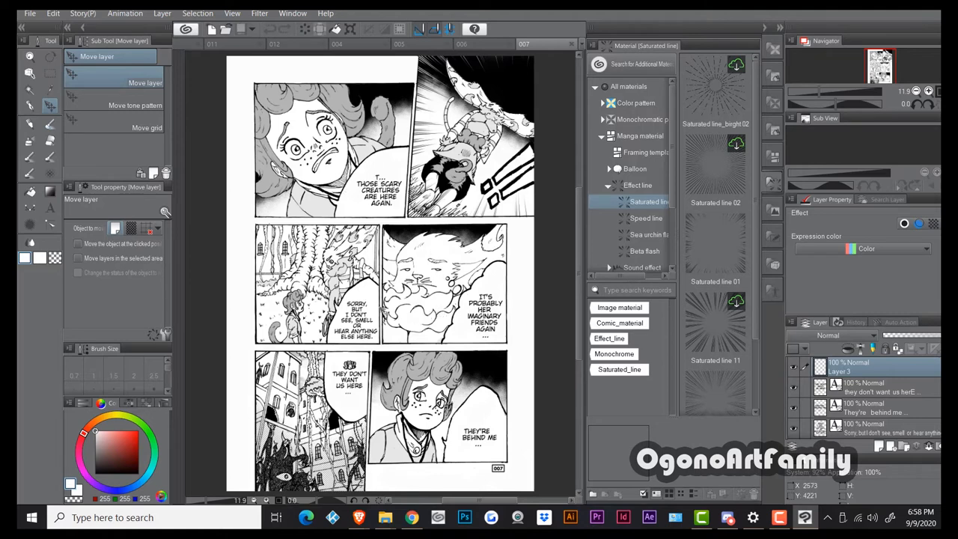
mouse_move(396, 288)
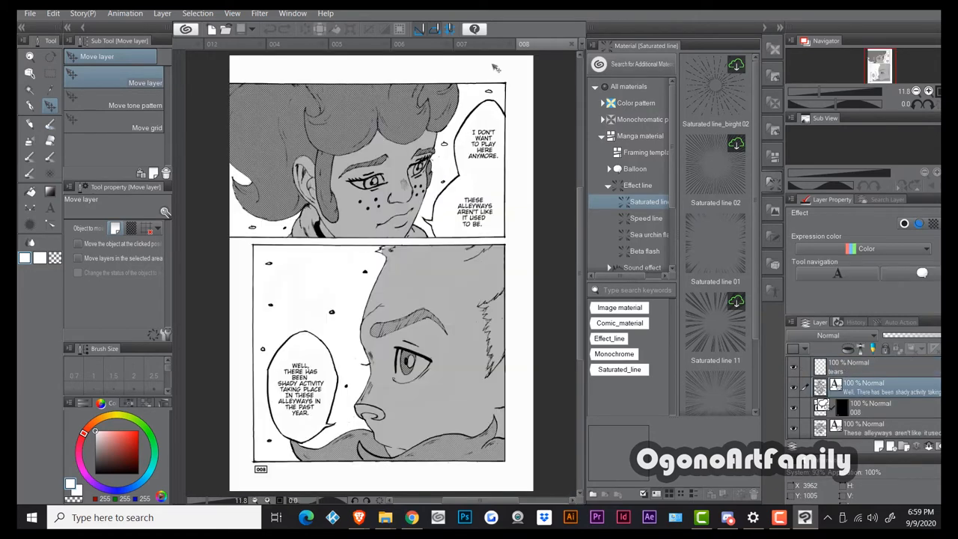
- Switch to the next page with the boy and the tall horned figure
left_click(571, 43)
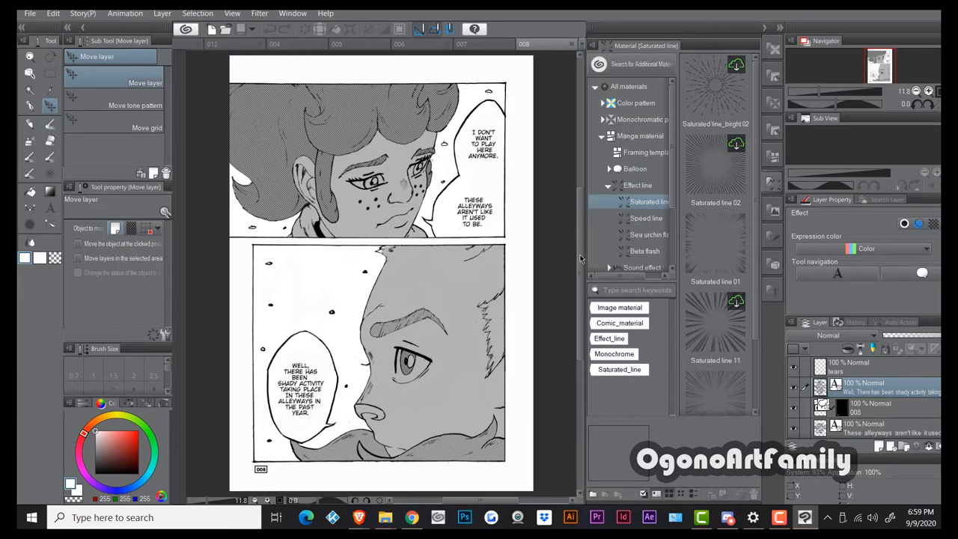
mouse_move(573, 252)
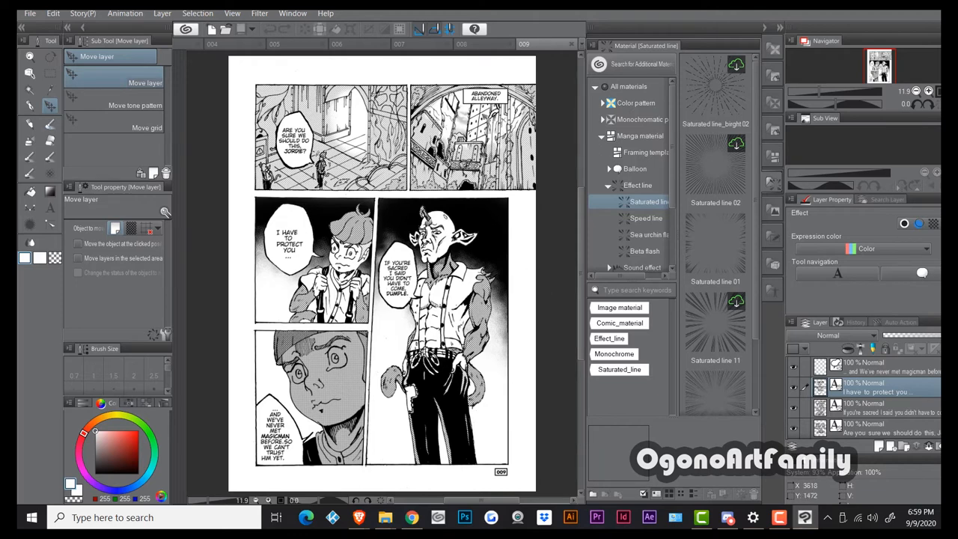
- Switch to the BASH!! action page with the squeaking creature
left_click(583, 46)
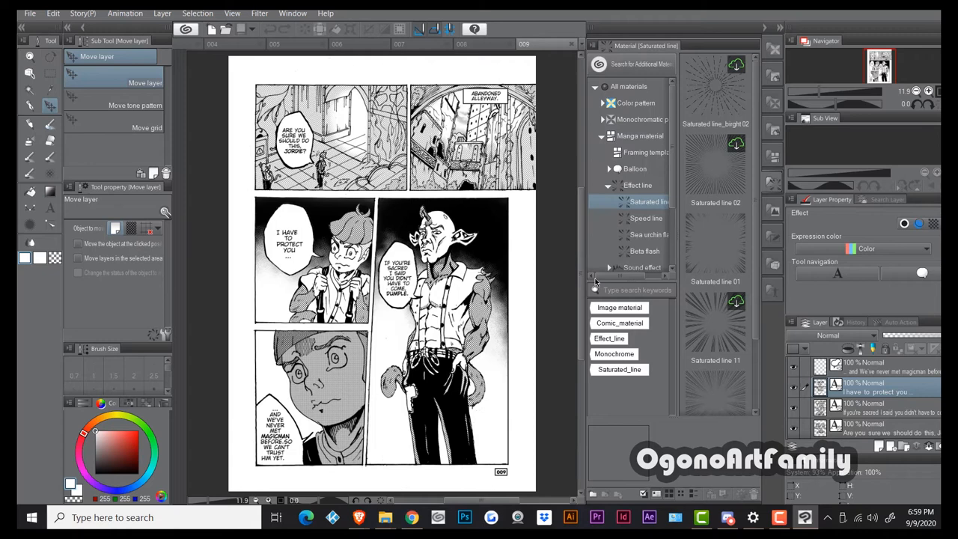
mouse_move(571, 260)
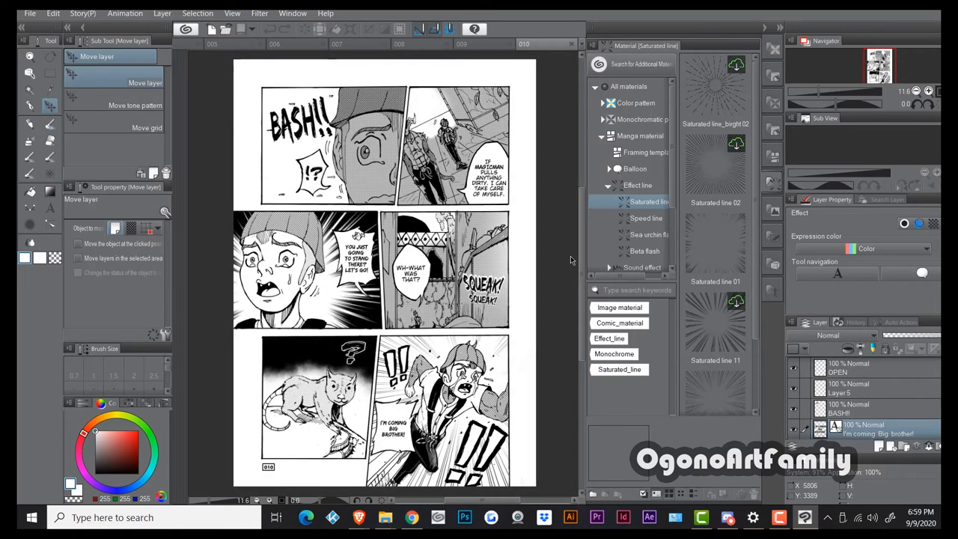
mouse_move(535, 280)
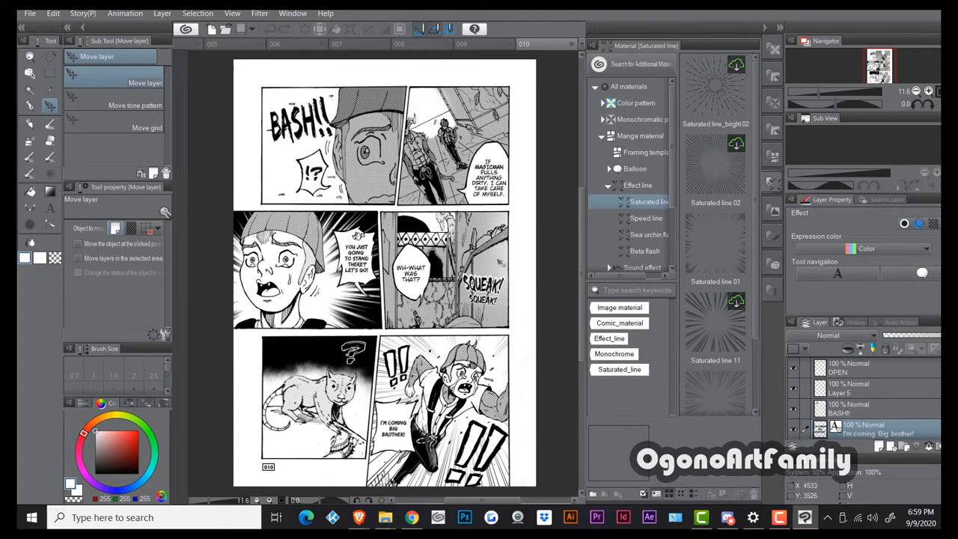
mouse_move(507, 308)
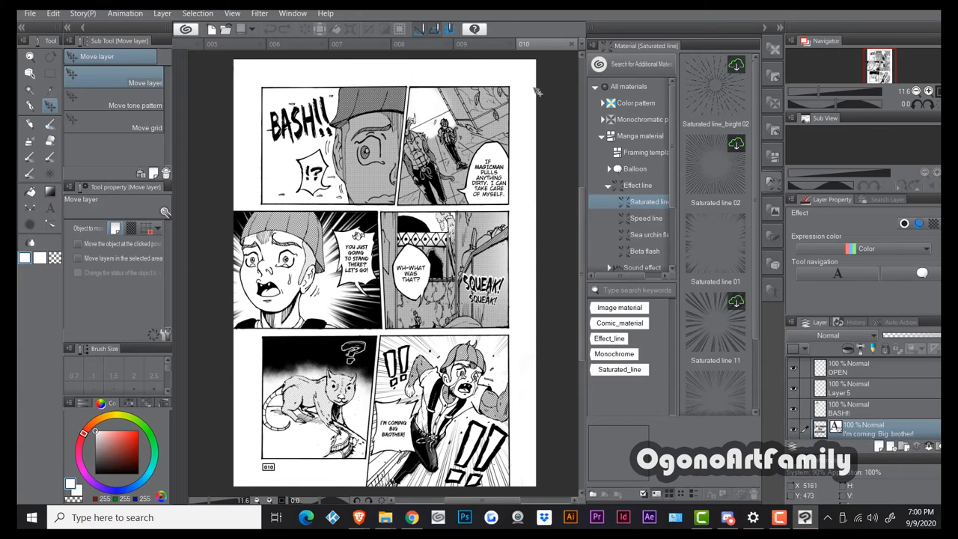
mouse_move(582, 47)
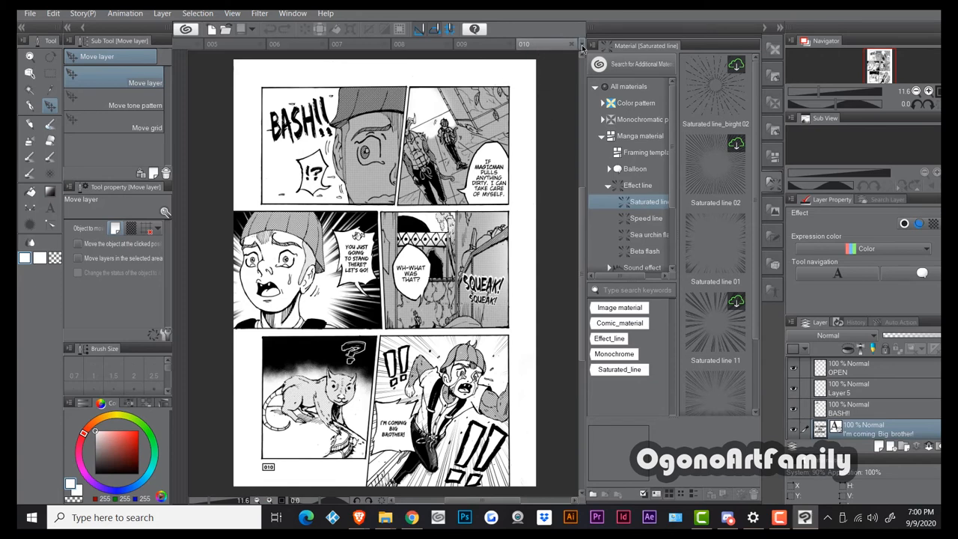
- Switch to the alternate BASH!! page with the girl, then show the list of open documents
left_click(581, 45)
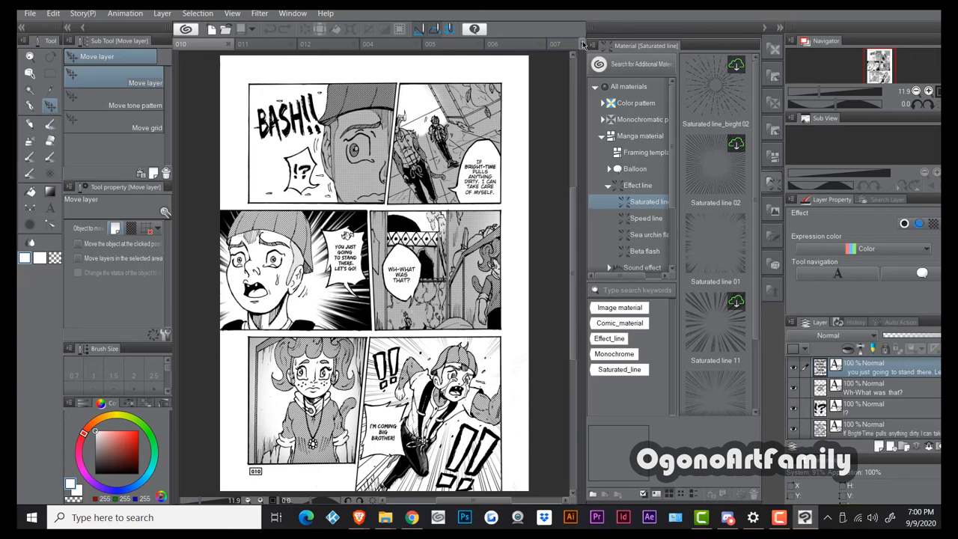
left_click(582, 44)
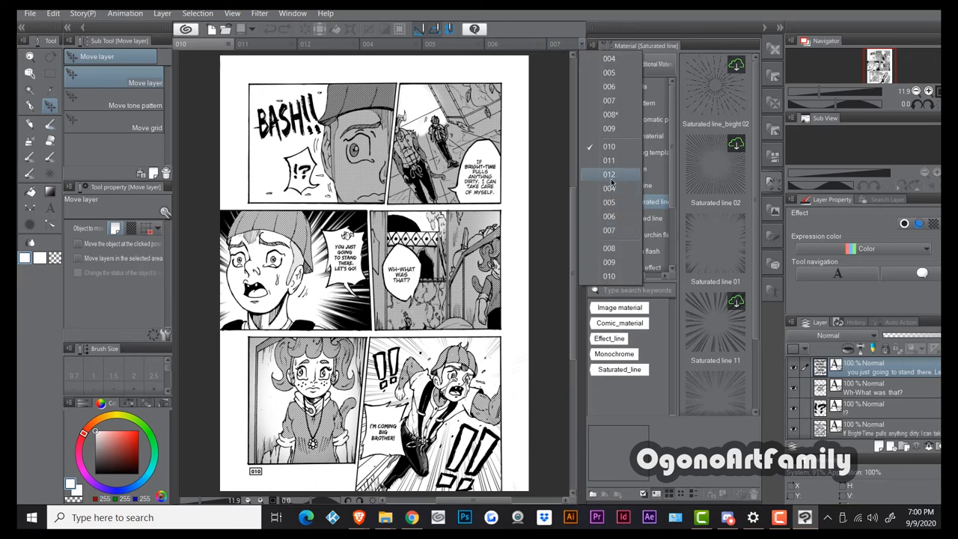